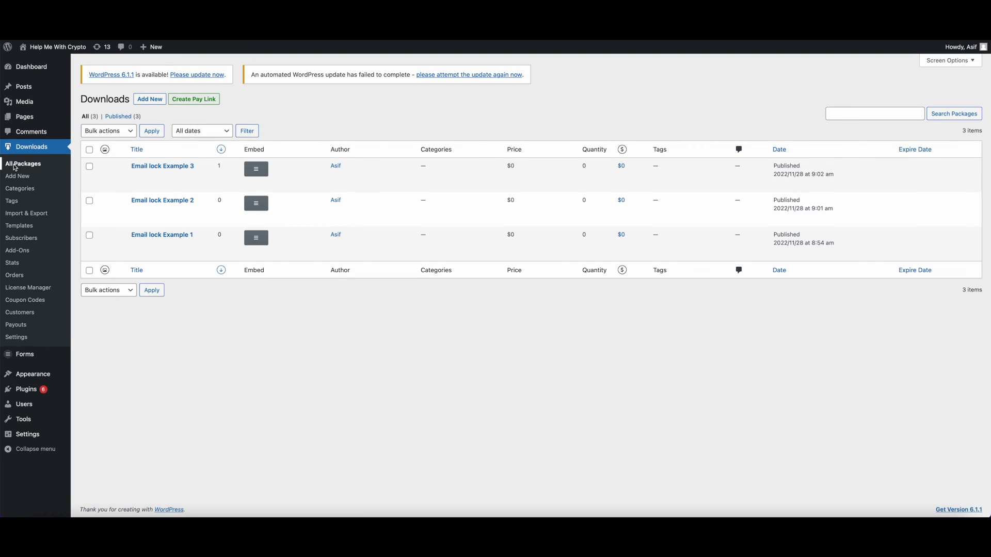
pyautogui.moveTo(162, 200)
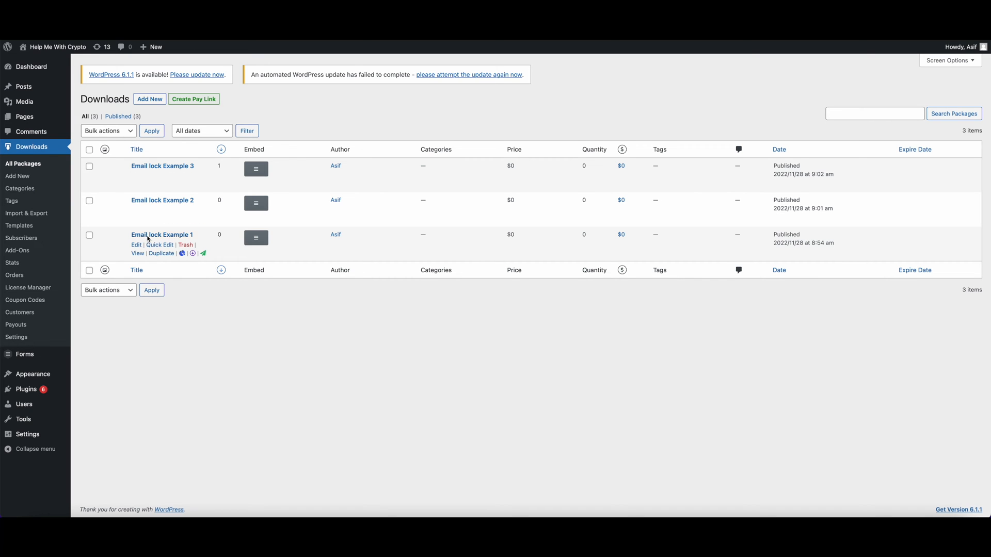
# Enable Email Lock with Mail Download Link on Email lock Example 1 and update it.
pyautogui.click(135, 245)
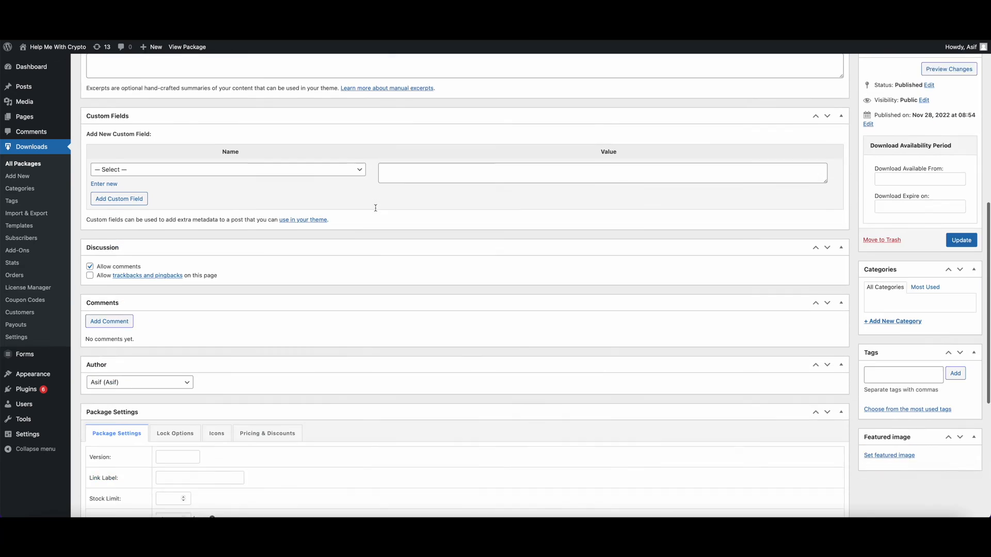
pyautogui.scroll(-3)
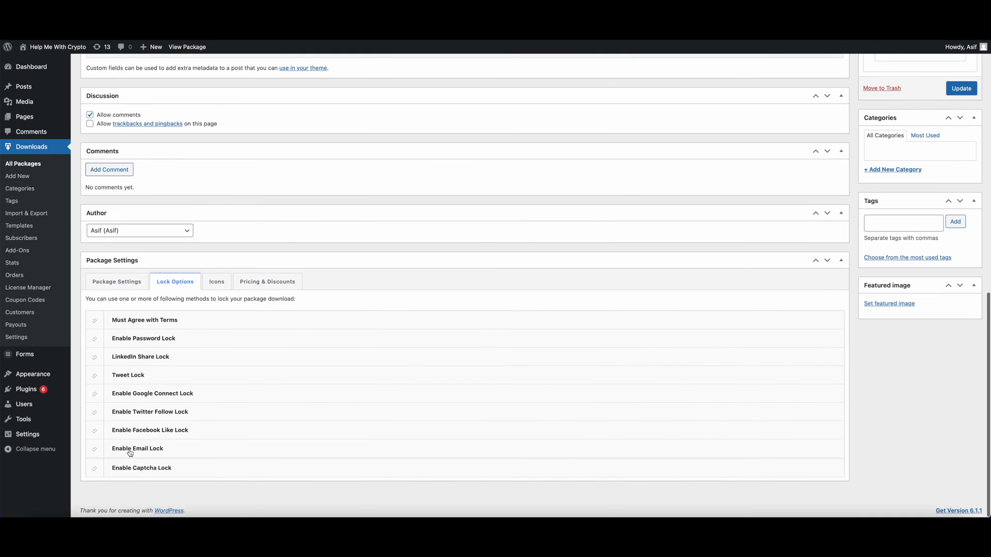
pyautogui.click(95, 454)
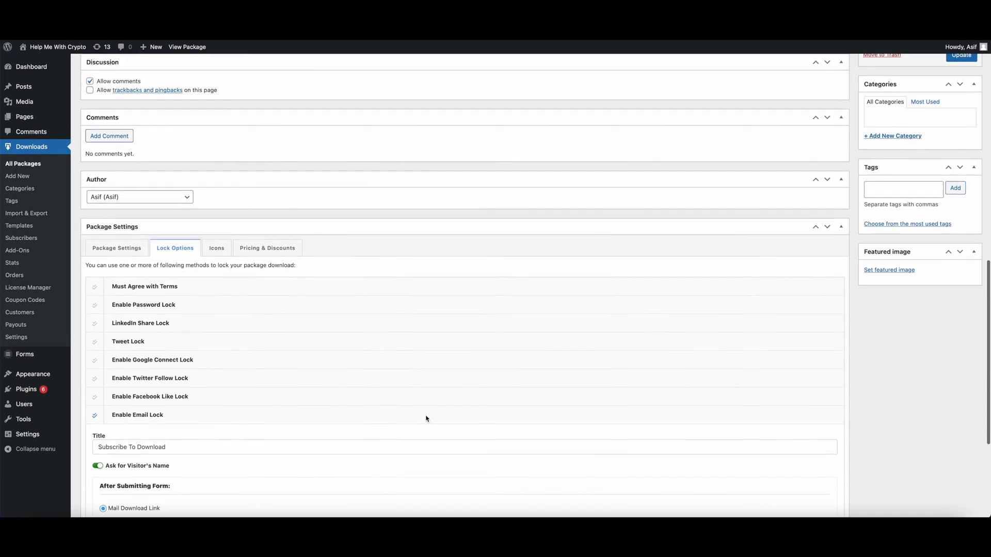
pyautogui.scroll(-3)
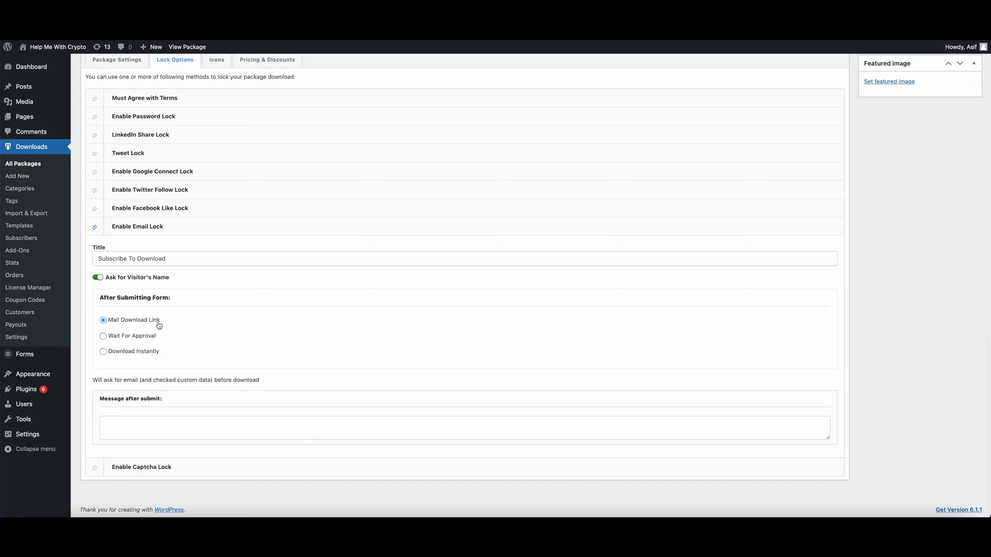
pyautogui.moveTo(469, 336)
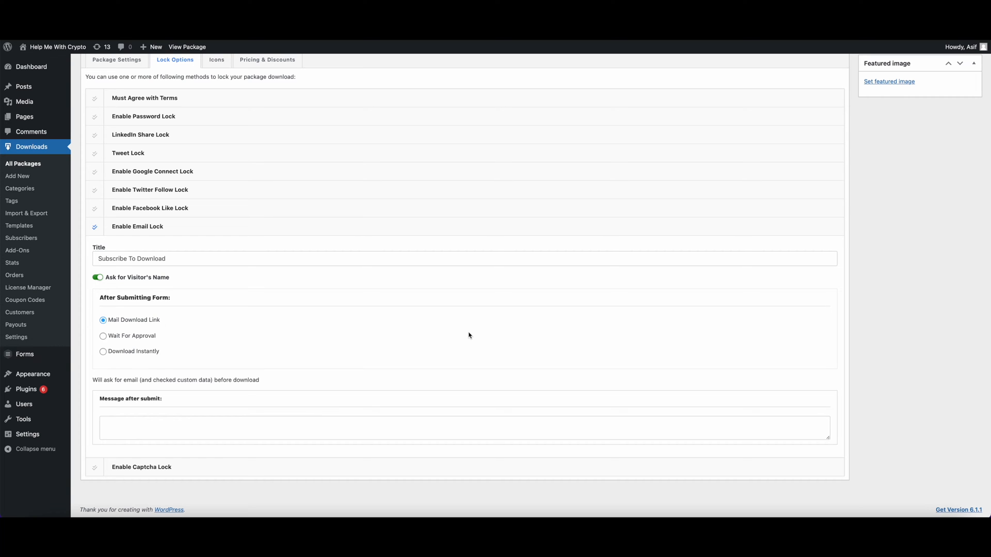
pyautogui.scroll(-3)
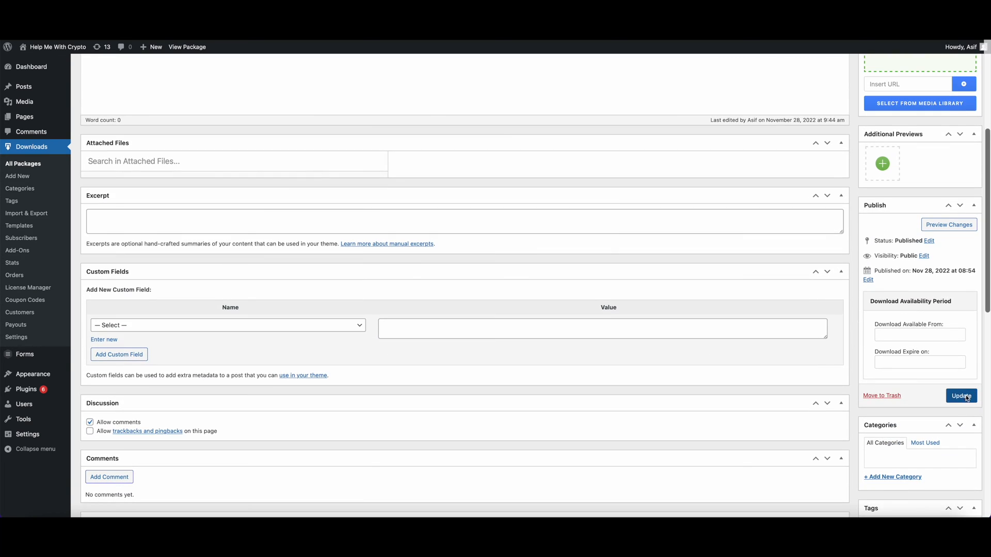
pyautogui.click(960, 396)
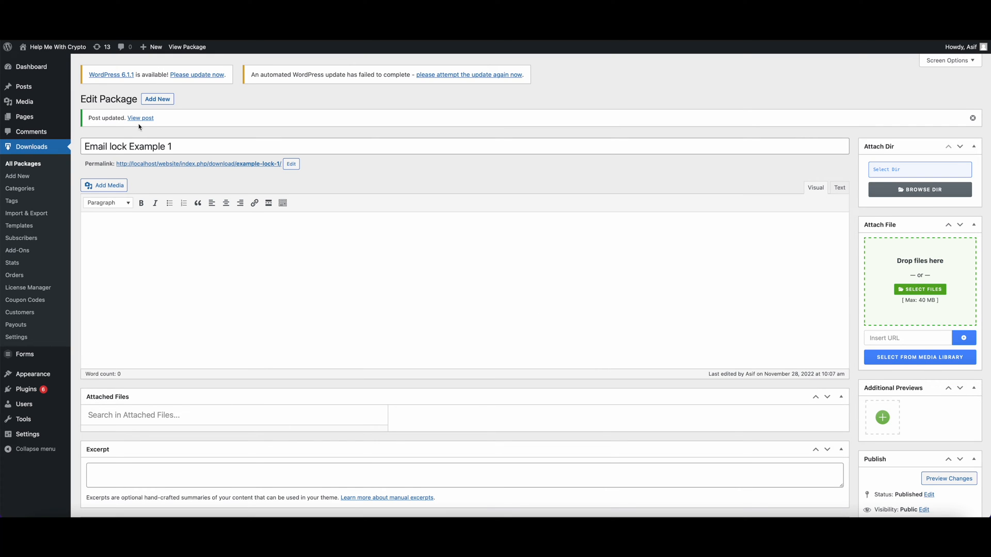
# Request Example 1's download on the live site as Rakib (Rakib321), then return to the editor.
pyautogui.click(140, 118)
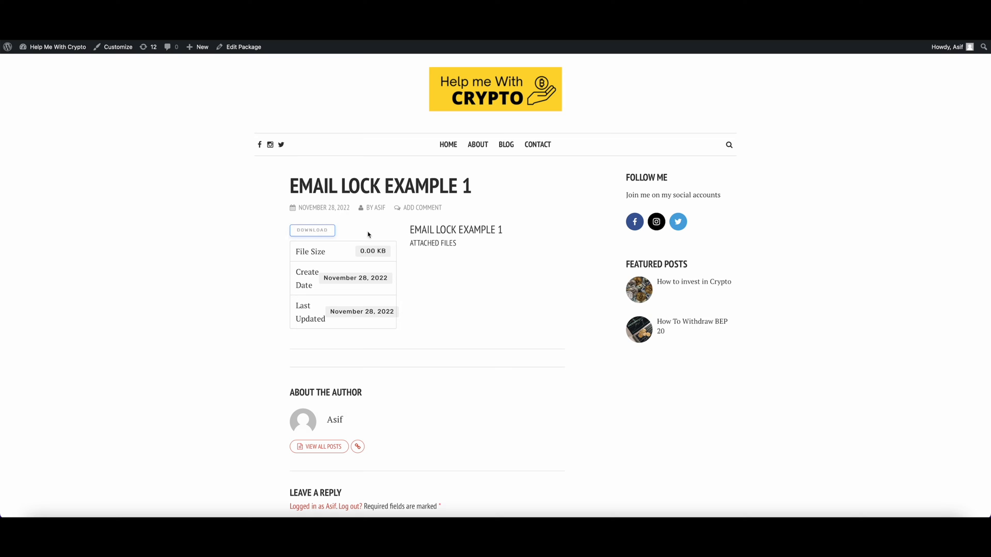
pyautogui.click(312, 230)
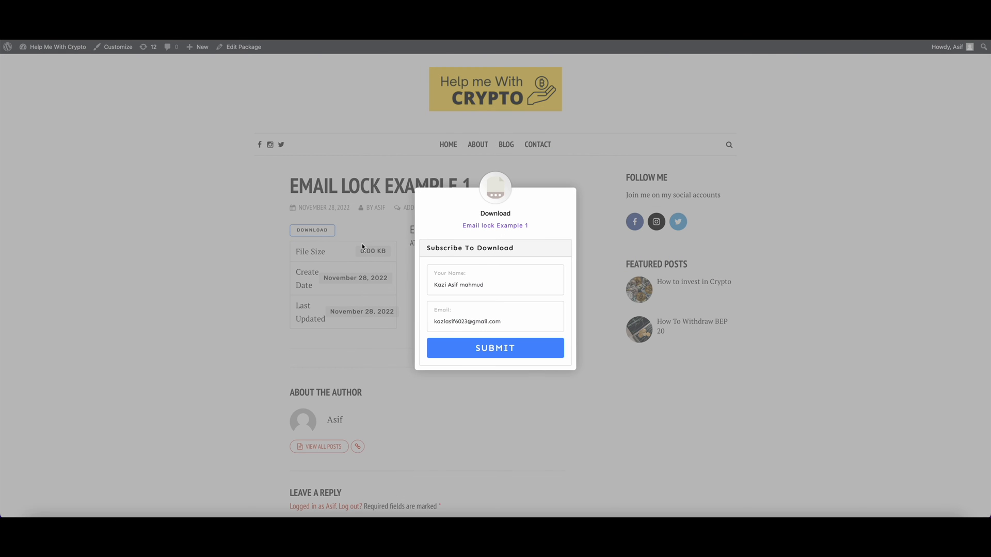
pyautogui.click(495, 279)
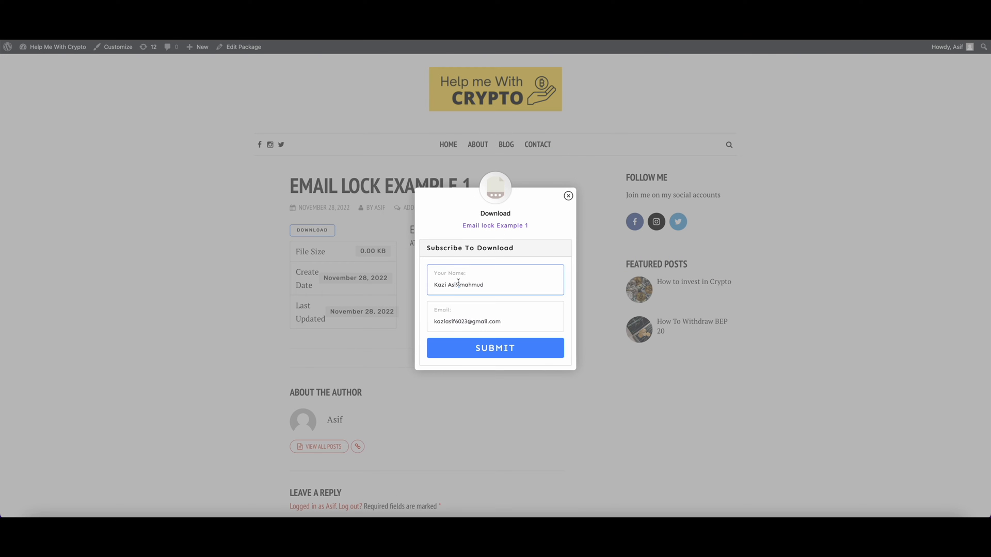
pyautogui.write('Rakib')
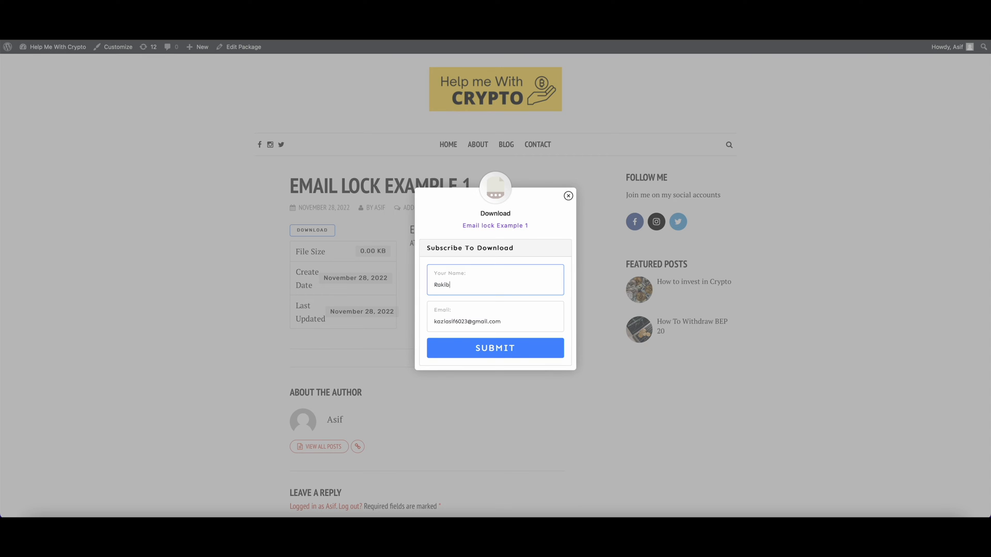
pyautogui.write('Rakib321')
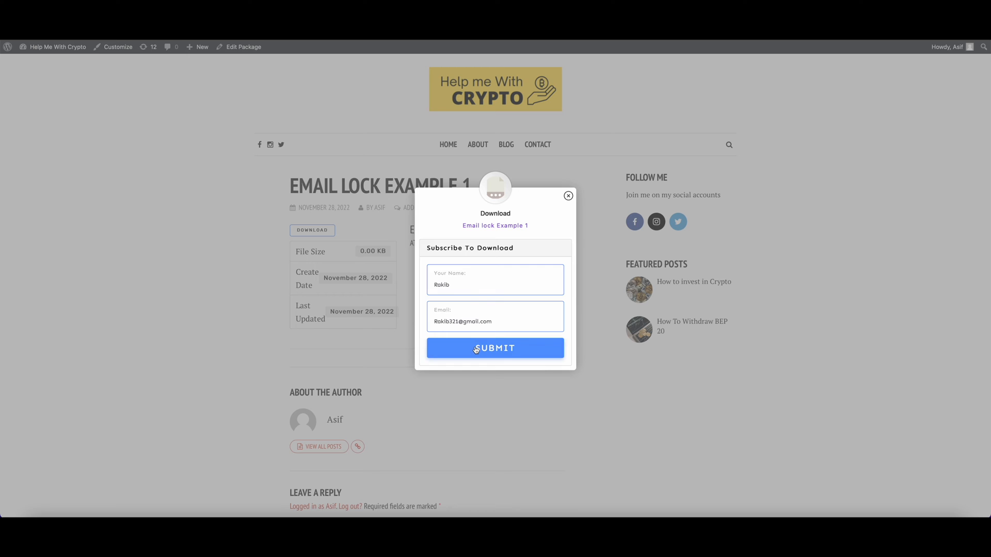
pyautogui.click(495, 349)
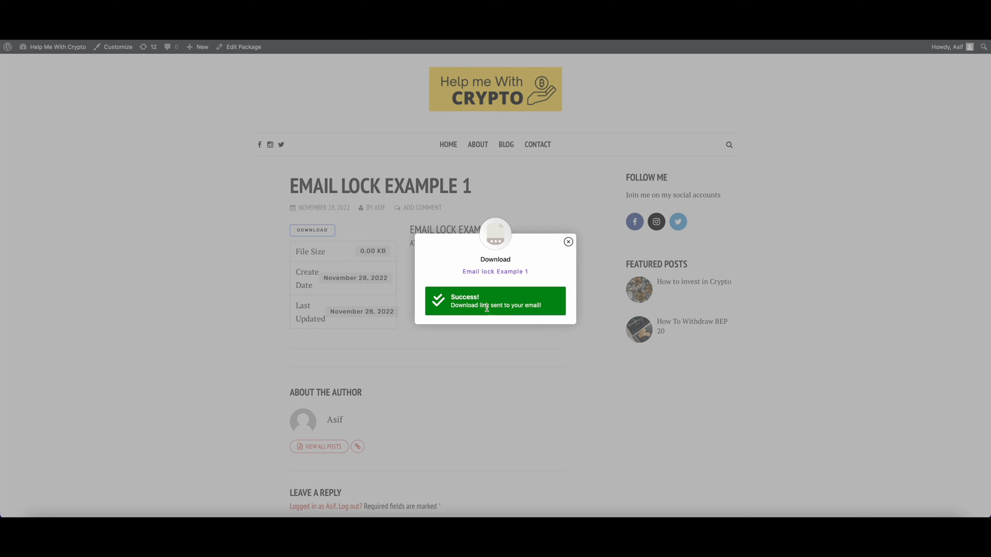
pyautogui.click(567, 242)
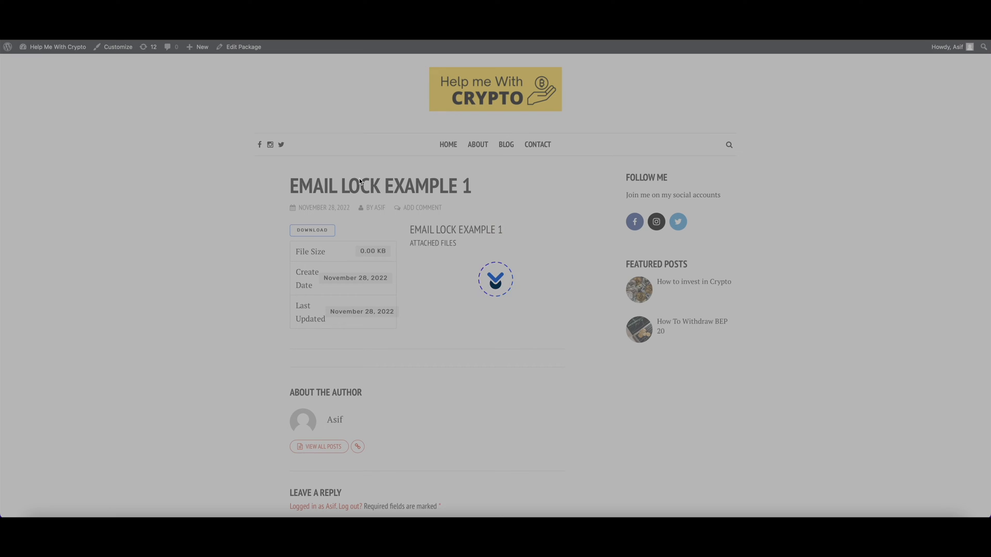
pyautogui.click(242, 47)
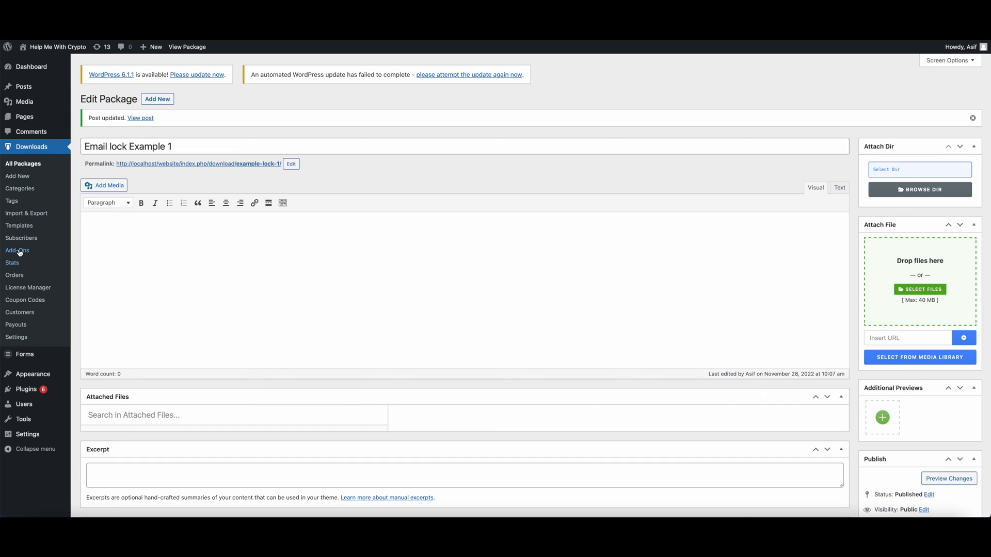
# Go to Downloads > All Packages in the admin sidebar.
pyautogui.click(22, 237)
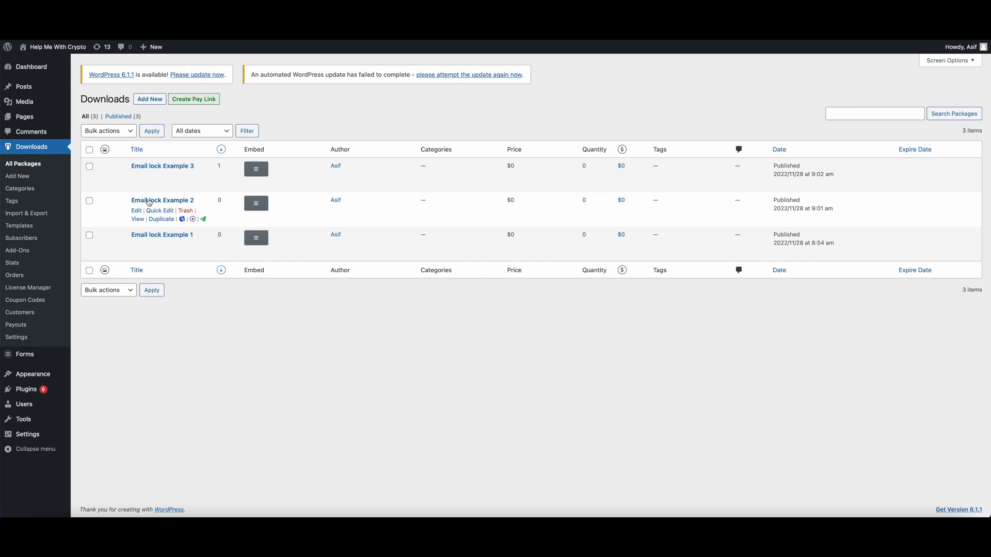
# Enable Email Lock in Email lock Example 2's Lock Options and update the package.
pyautogui.click(137, 210)
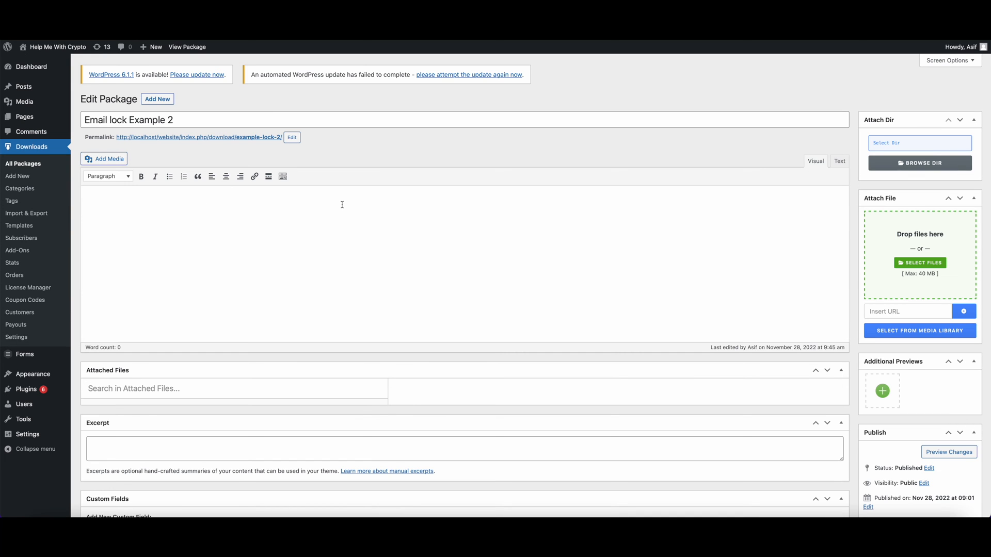
pyautogui.scroll(-3)
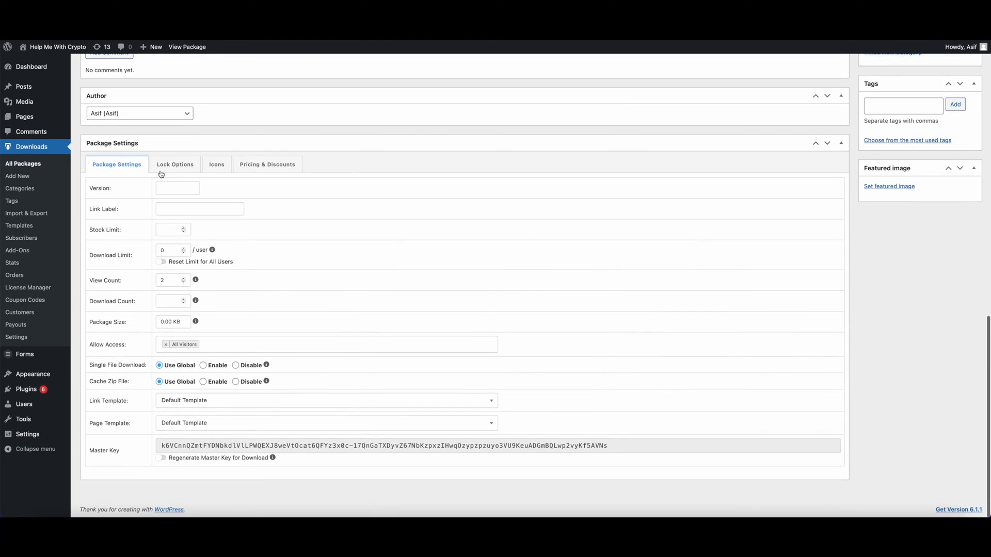
pyautogui.click(174, 164)
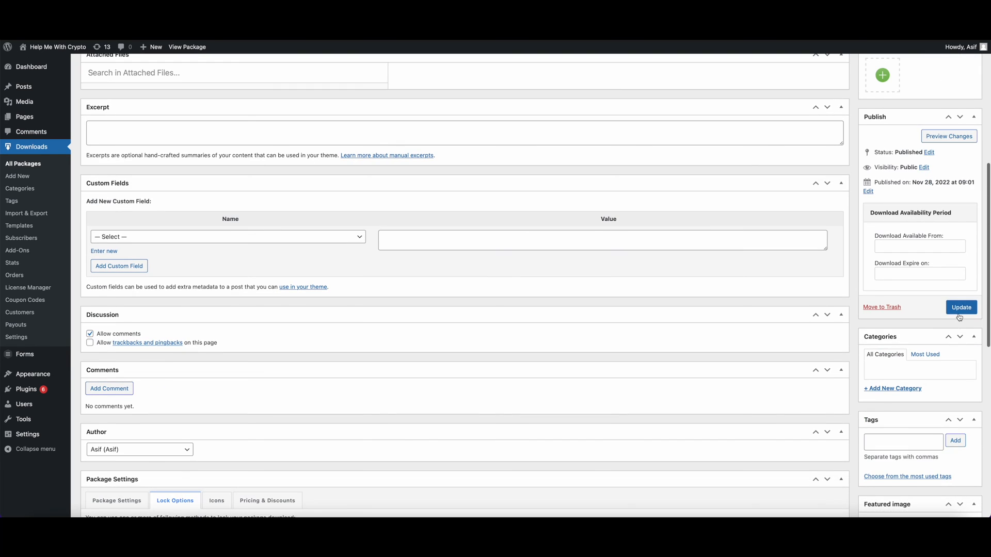
pyautogui.click(961, 307)
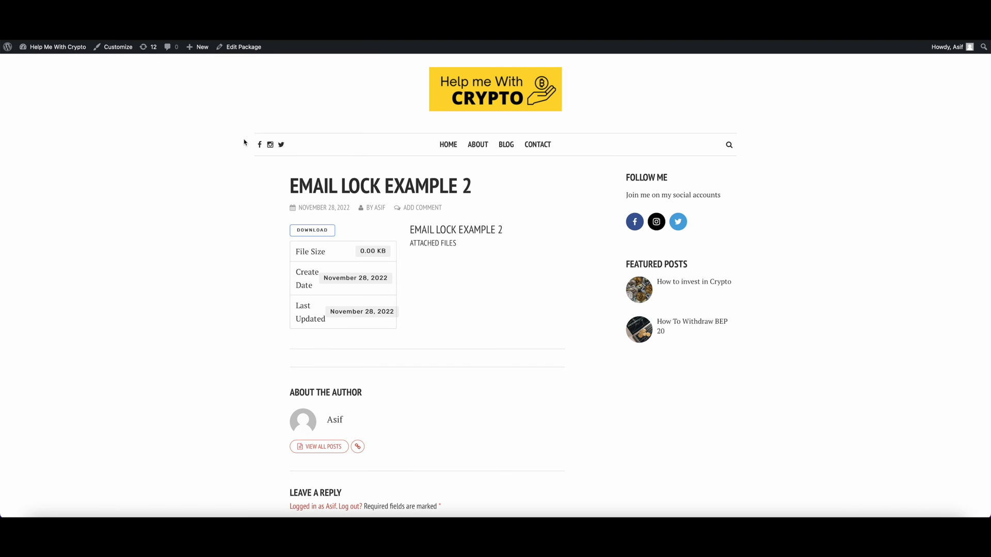
pyautogui.click(312, 229)
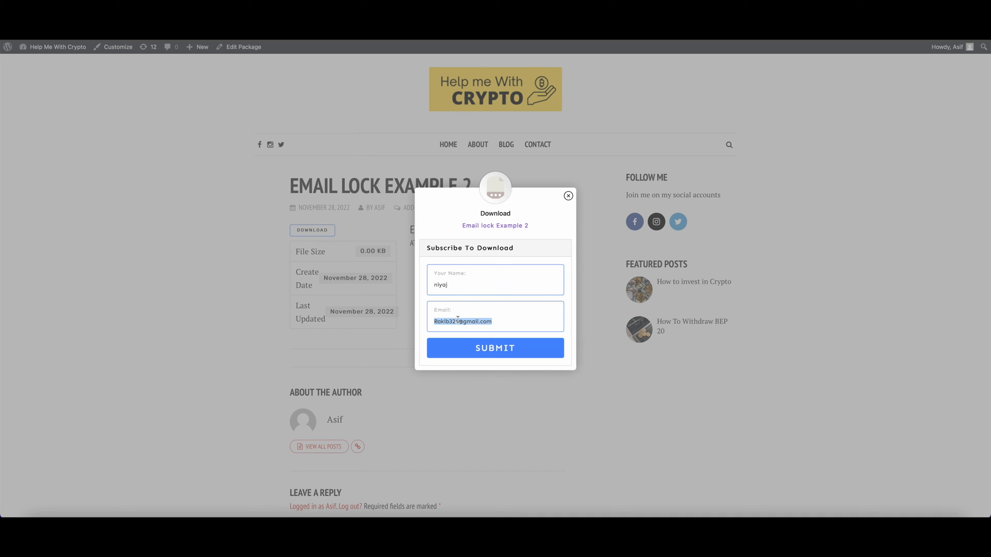
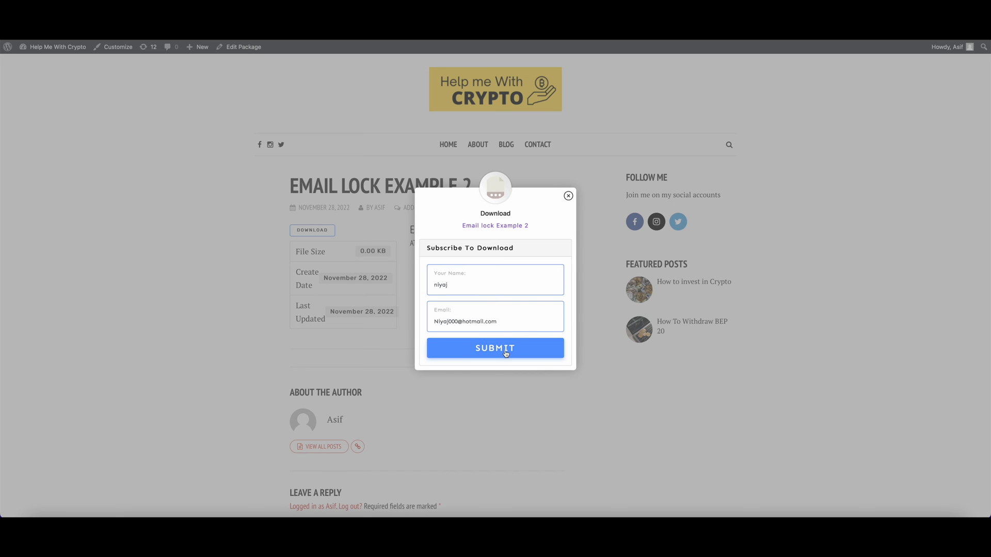
pyautogui.click(495, 348)
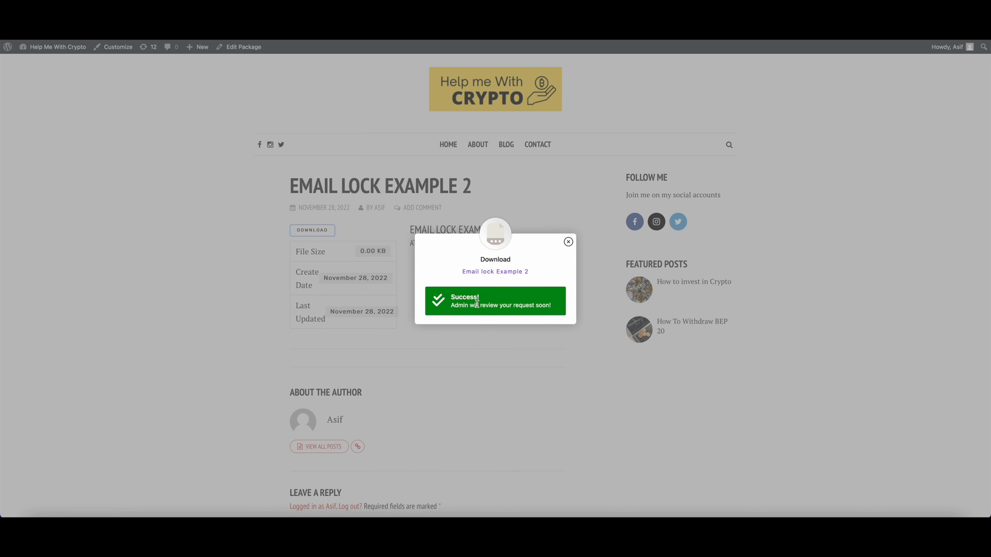
pyautogui.moveTo(571, 256)
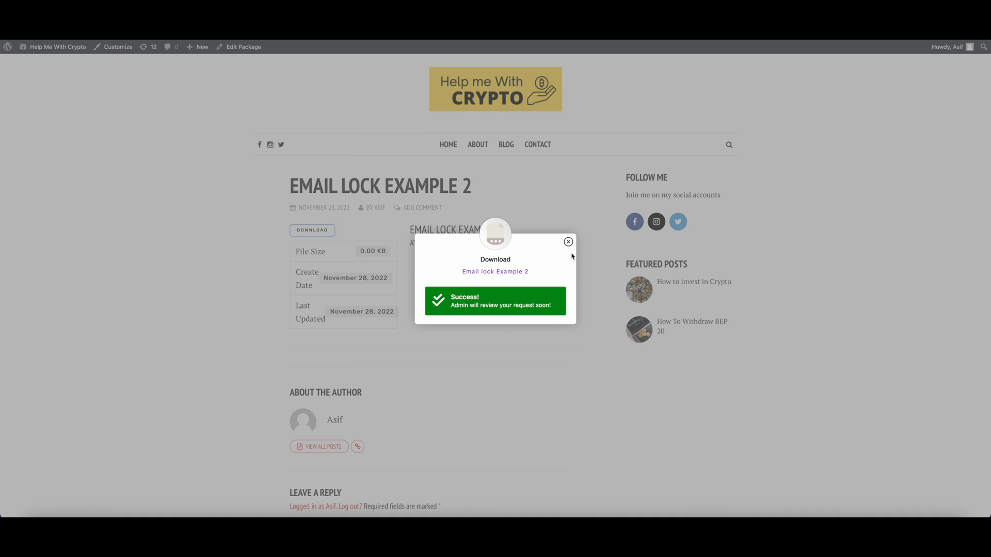
pyautogui.click(568, 242)
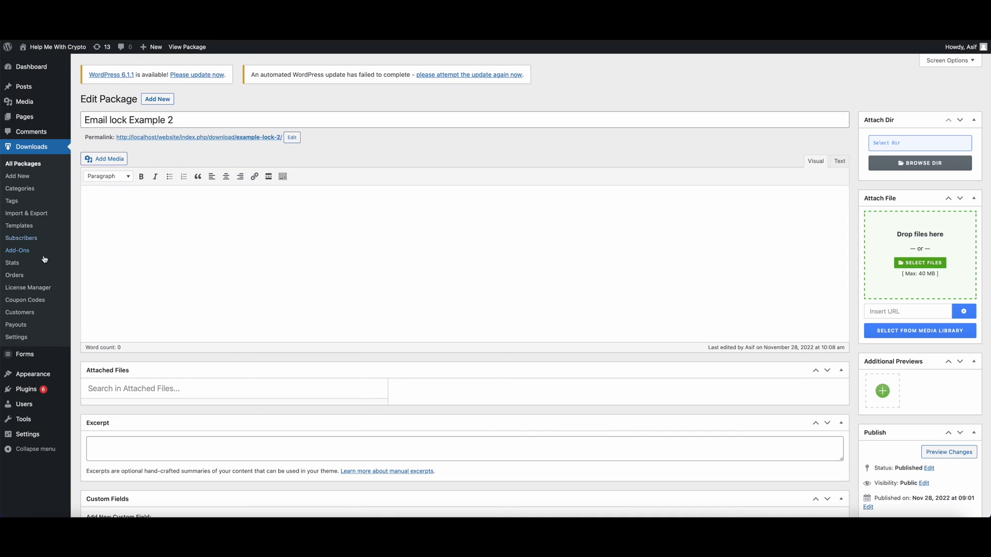
pyautogui.click(21, 239)
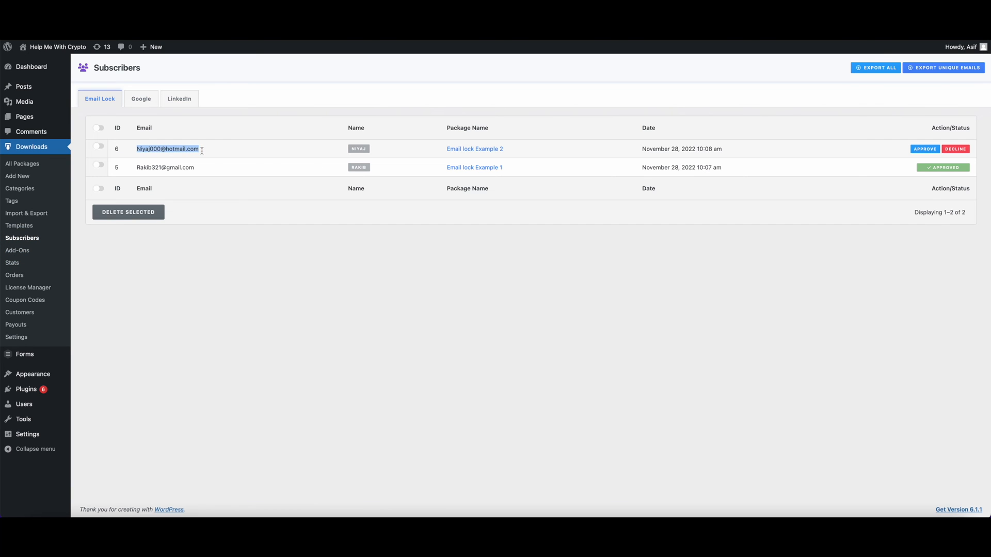
pyautogui.moveTo(974, 144)
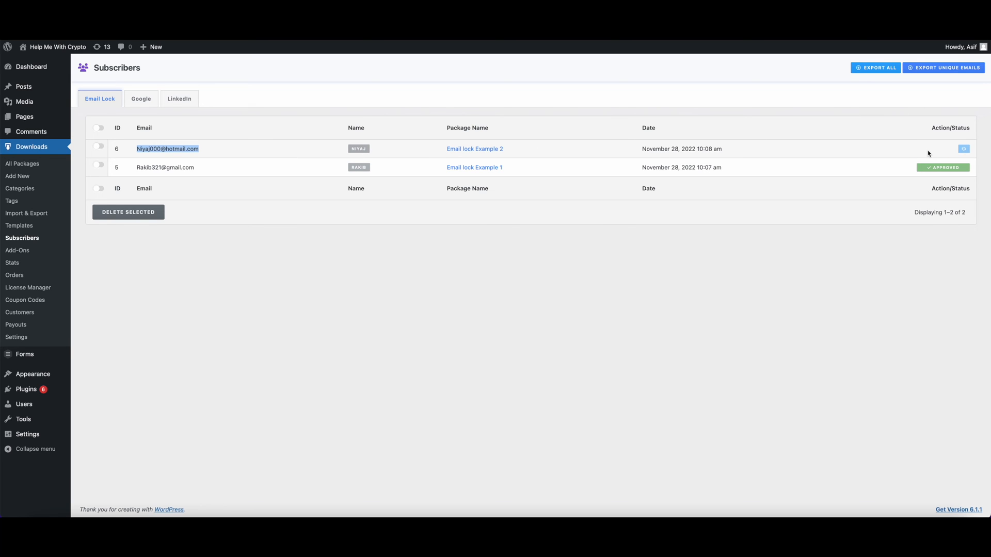
# Approve the Email lock Example 2 subscriber in the Subscribers list.
pyautogui.click(963, 148)
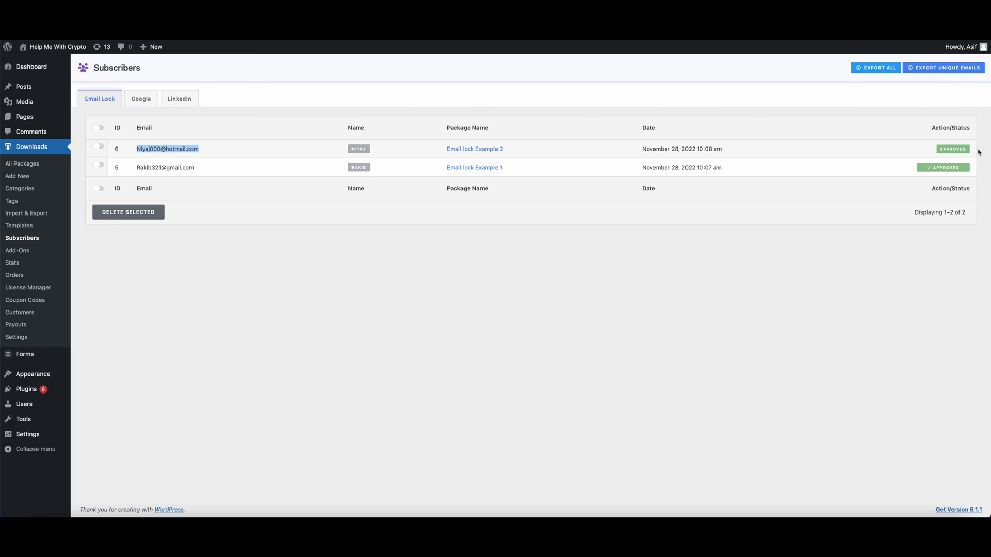
pyautogui.moveTo(11, 201)
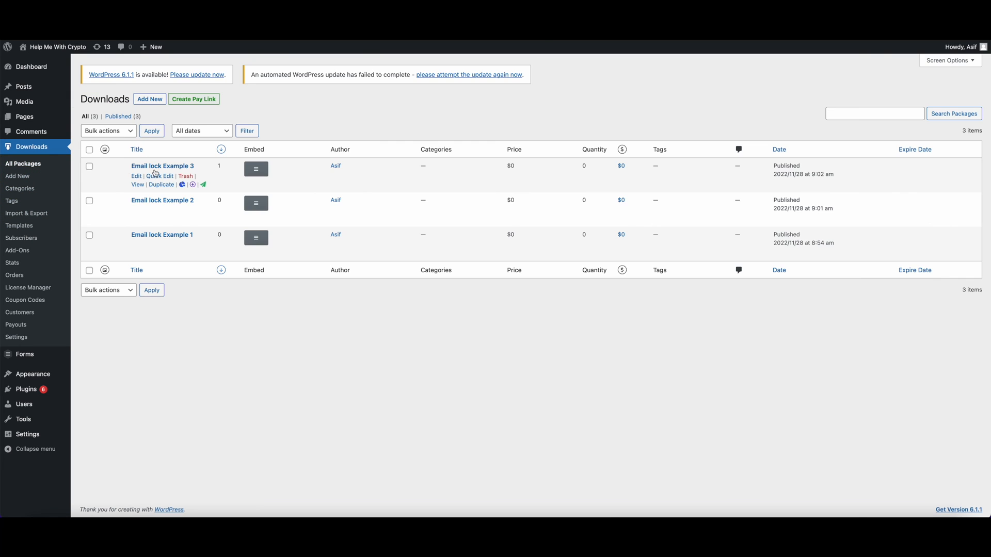
# Set Email lock Example 3 to Download Instantly with Do Not Mail Download Link, then update.
pyautogui.click(163, 166)
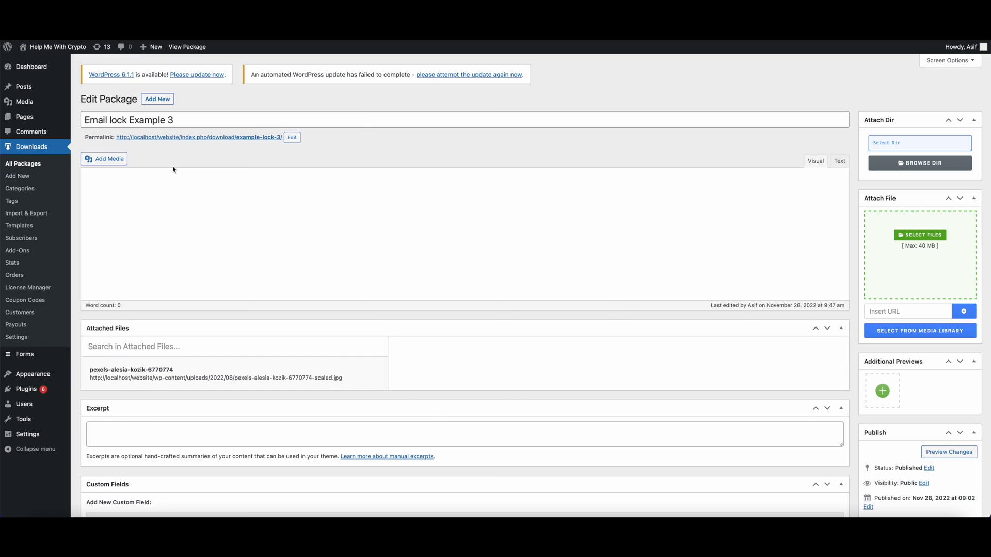
pyautogui.scroll(-3)
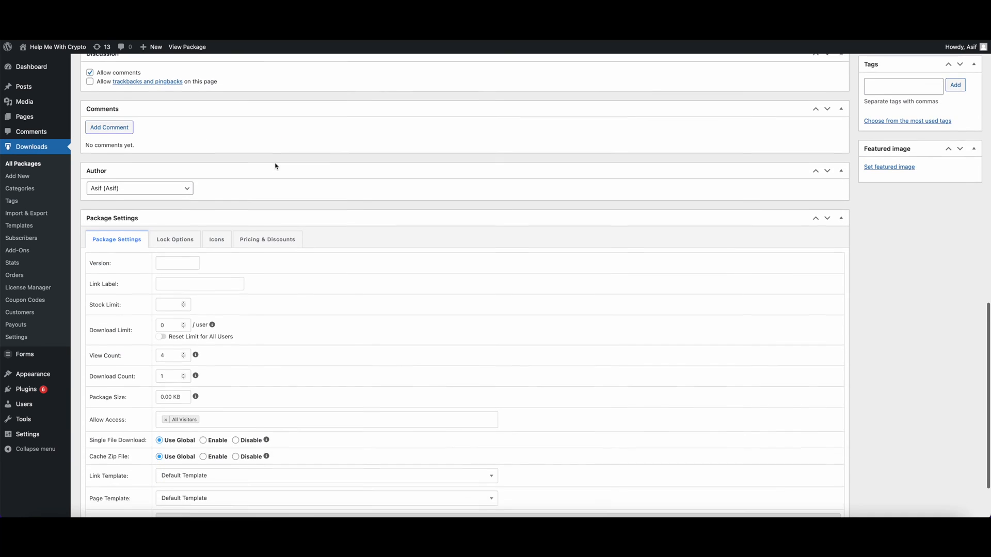
pyautogui.click(175, 239)
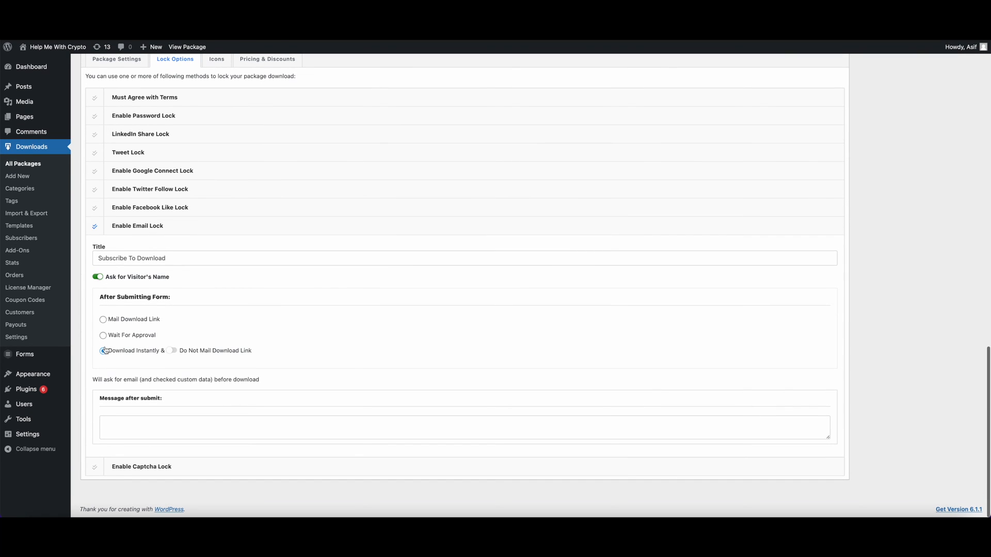
pyautogui.click(104, 350)
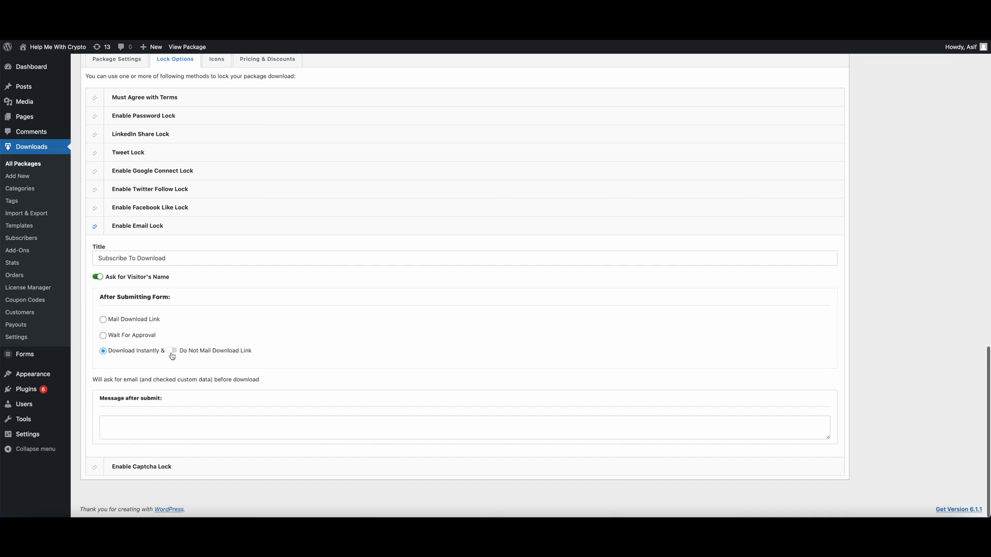
pyautogui.click(171, 351)
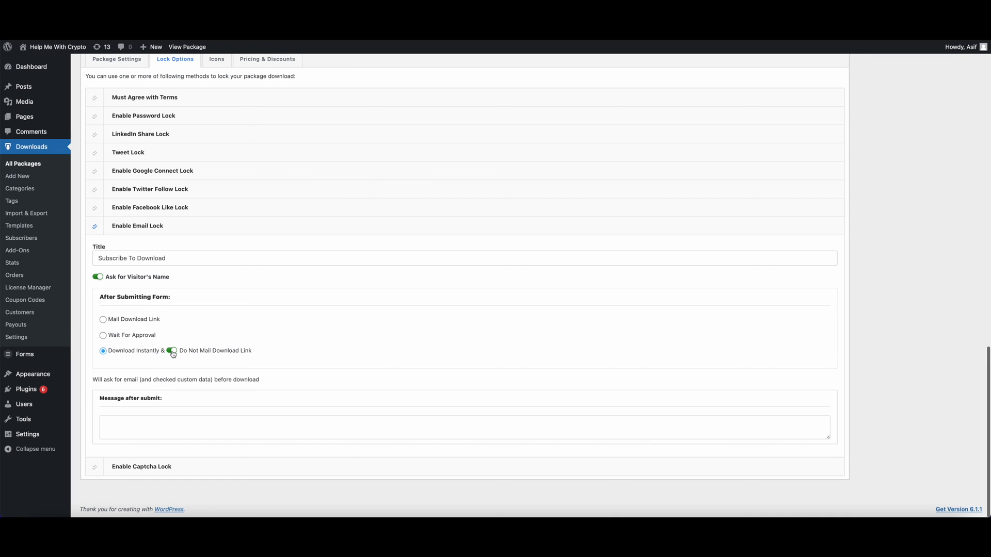
pyautogui.click(171, 351)
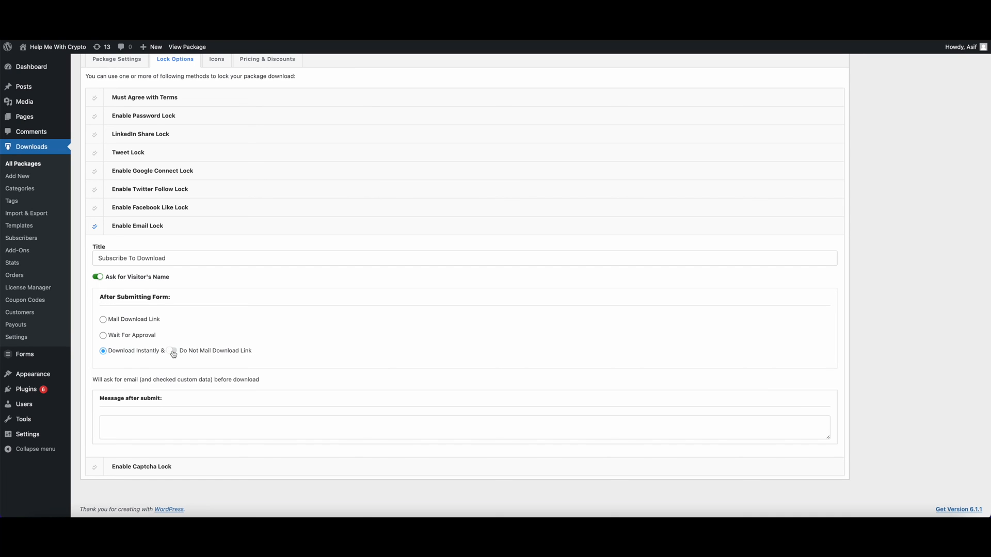
pyautogui.click(172, 351)
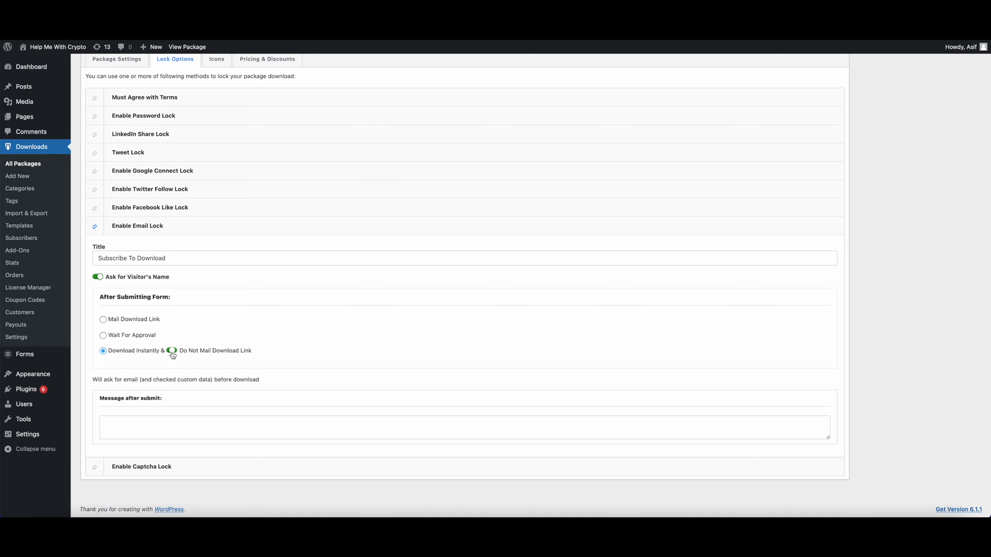
pyautogui.scroll(-3)
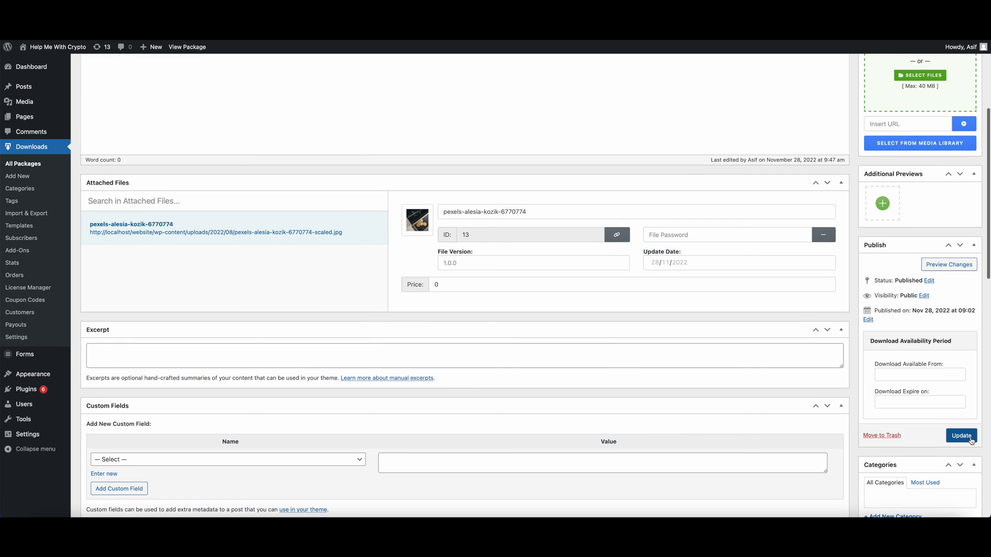
pyautogui.click(960, 436)
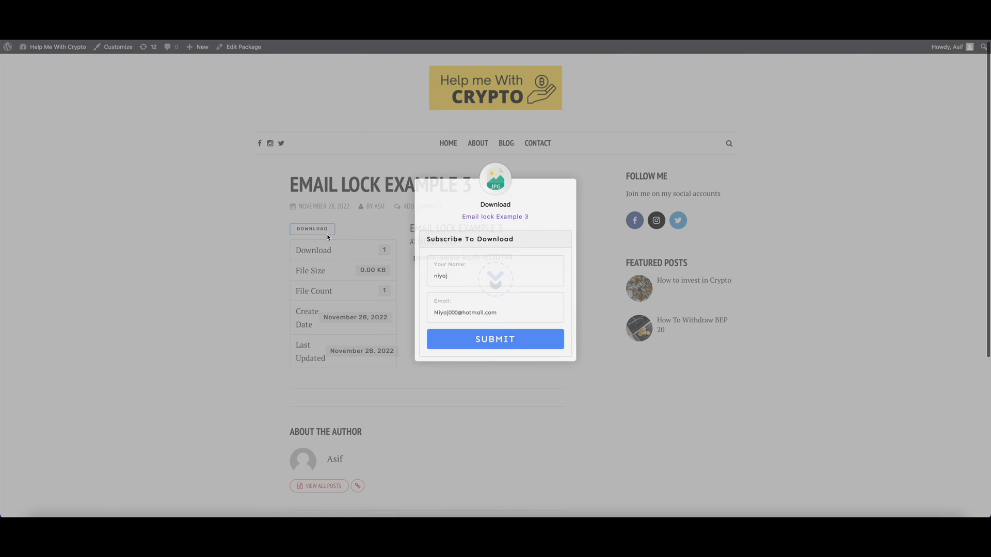
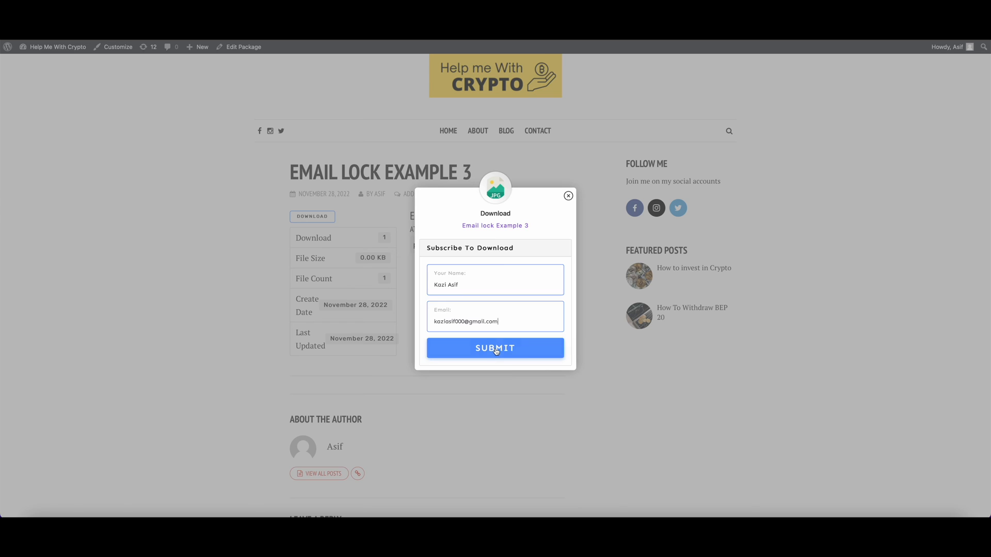
pyautogui.click(495, 348)
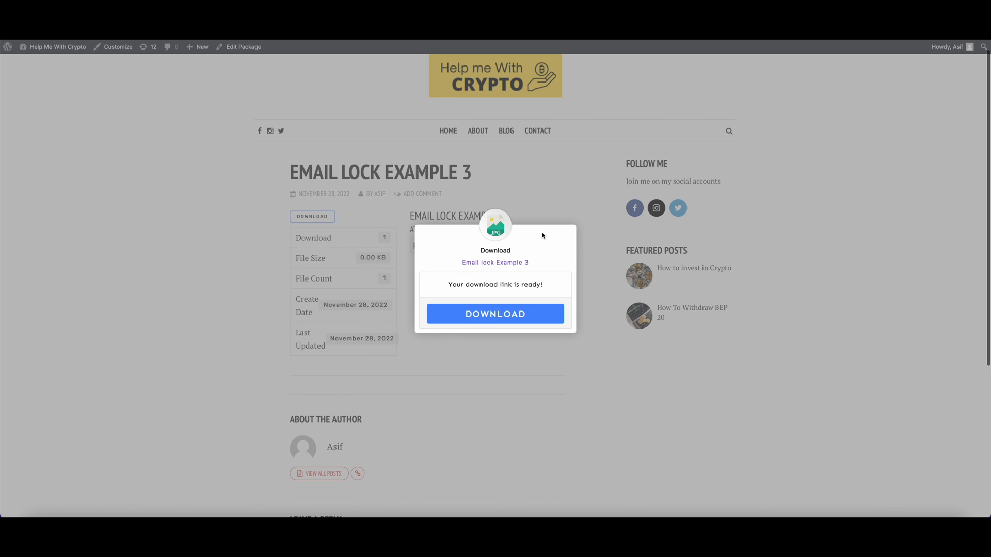
pyautogui.moveTo(568, 233)
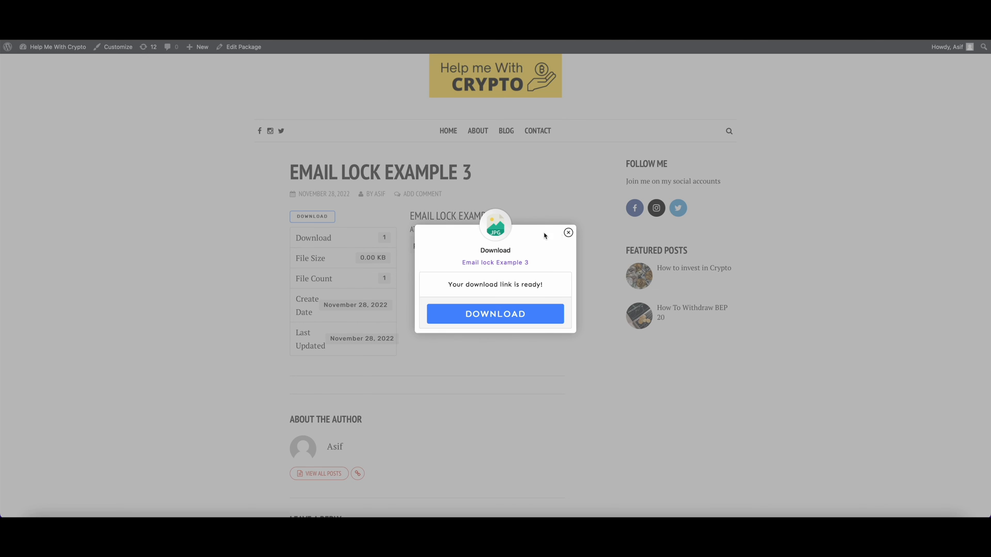
pyautogui.click(568, 233)
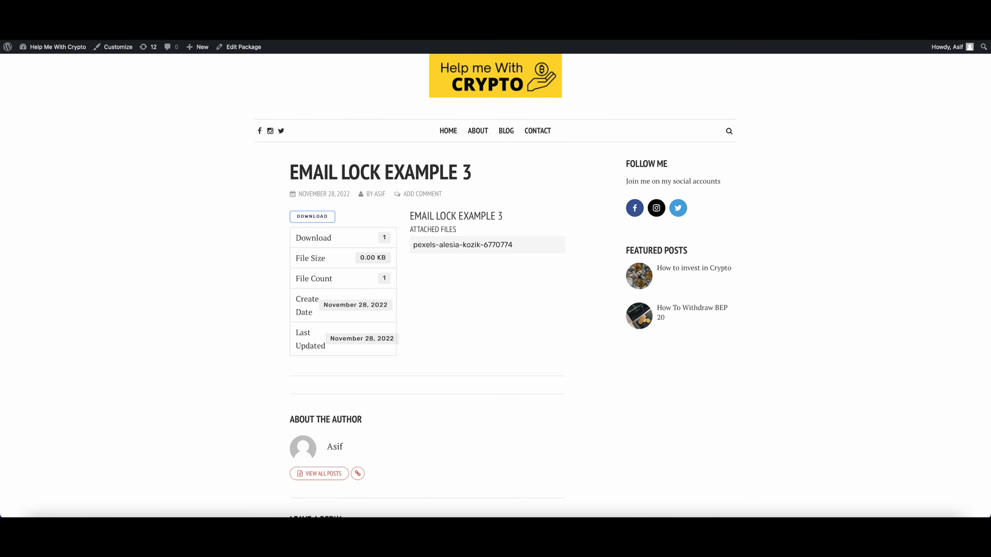
pyautogui.click(243, 47)
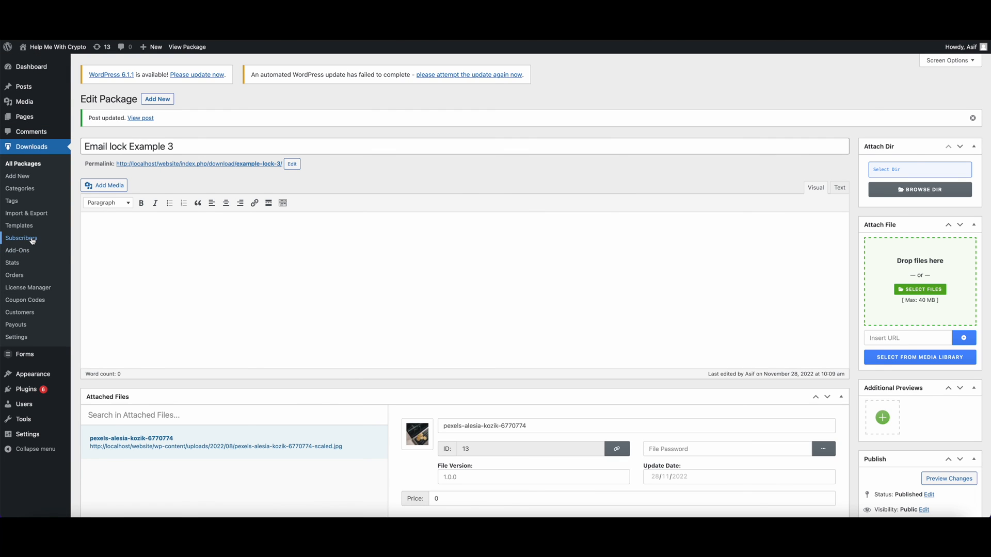
# Open Downloads > Subscribers and check the Example 3 entry's Downloaded status.
pyautogui.click(22, 238)
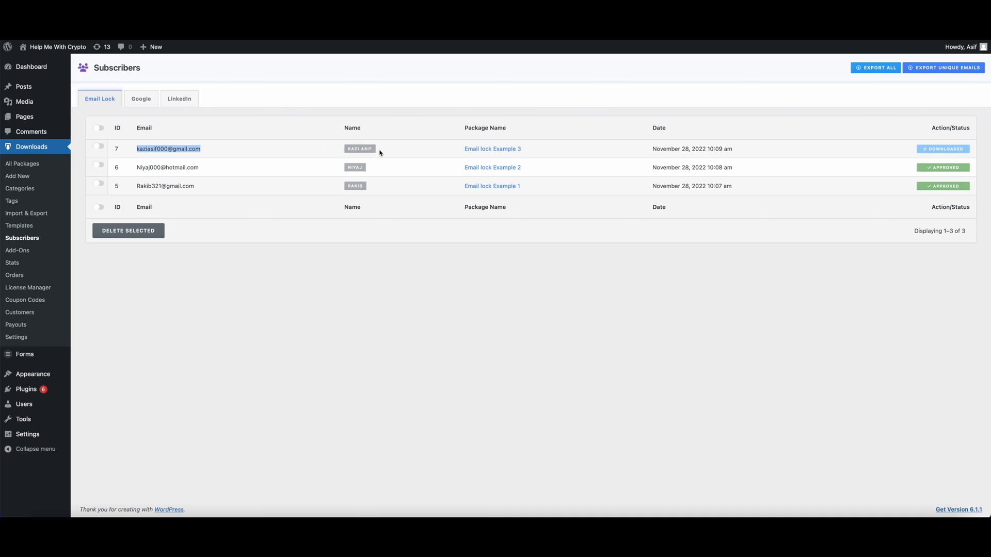
pyautogui.moveTo(953, 156)
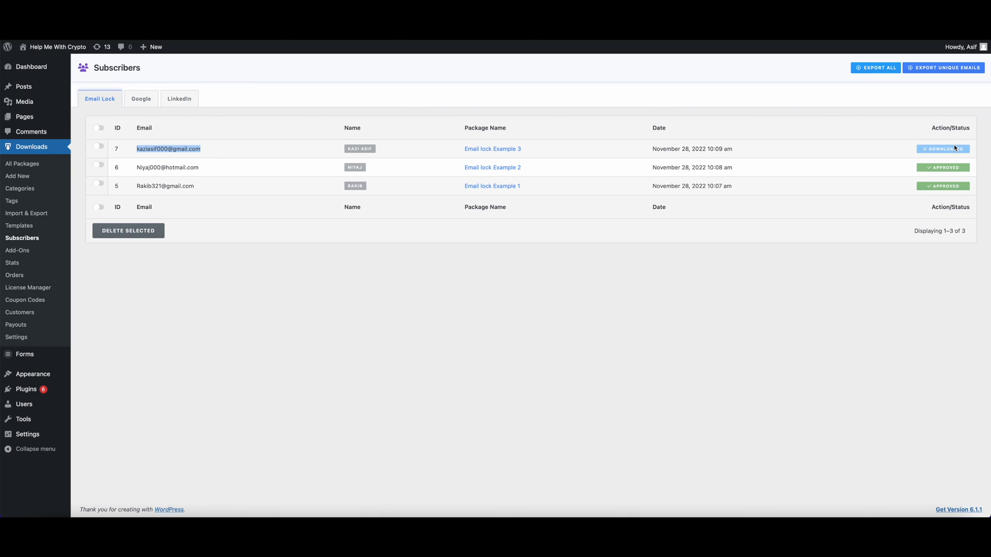
pyautogui.click(942, 148)
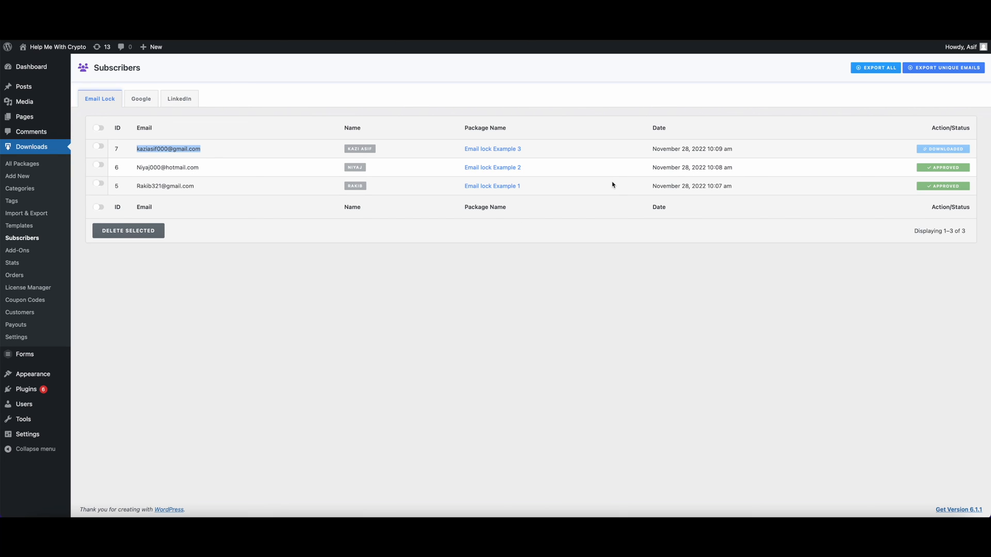
pyautogui.moveTo(932, 82)
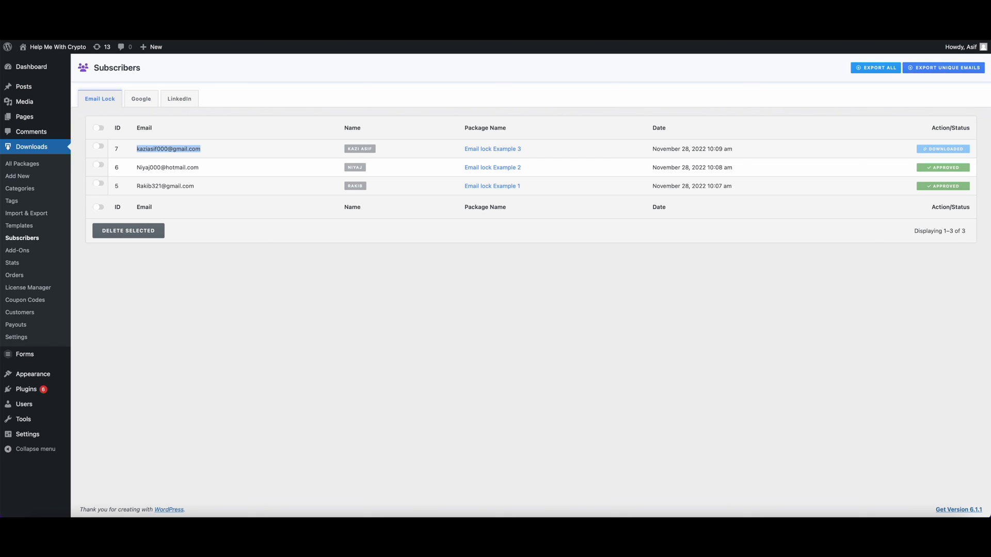
# Export all subscribers and open the resulting emails-3.csv file.
pyautogui.click(944, 67)
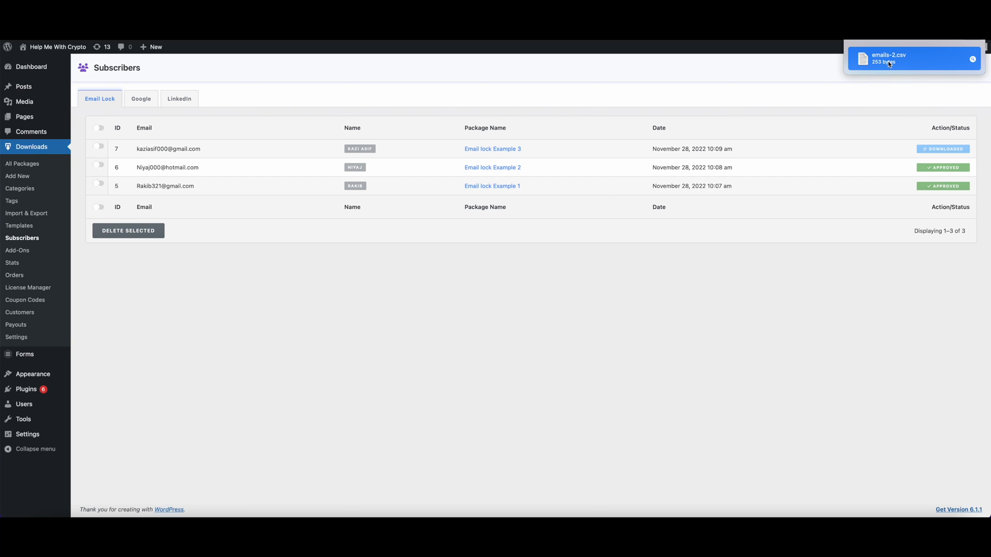
pyautogui.click(889, 58)
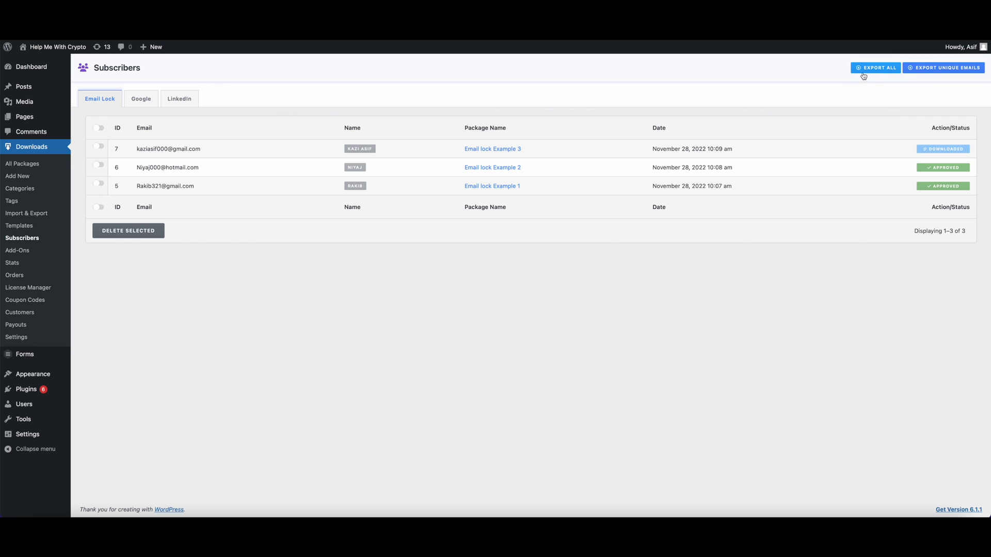
pyautogui.click(944, 67)
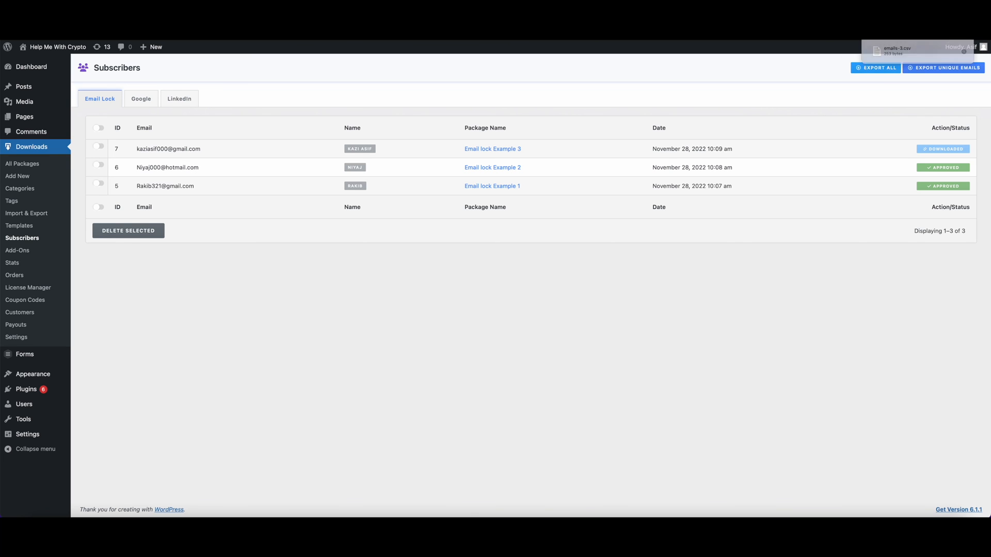
pyautogui.click(915, 49)
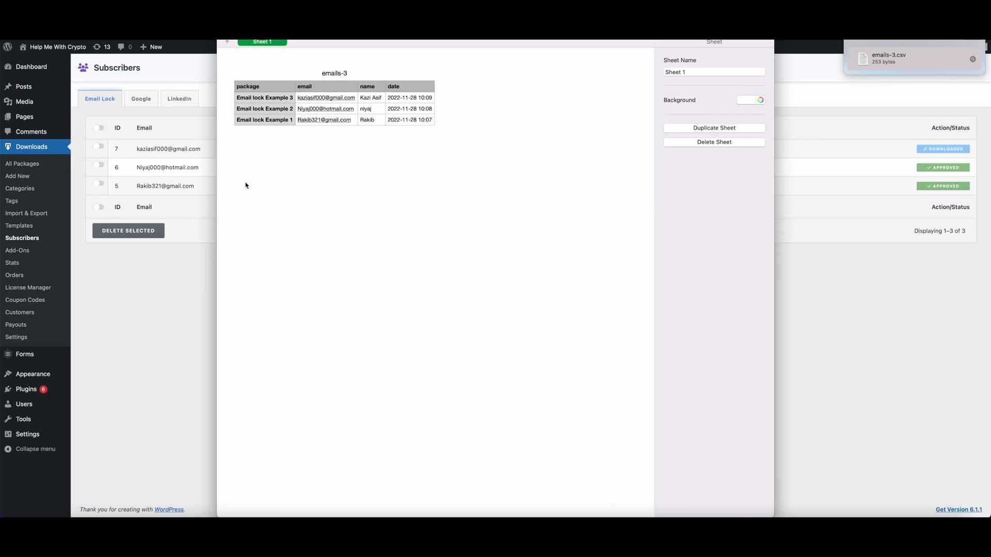